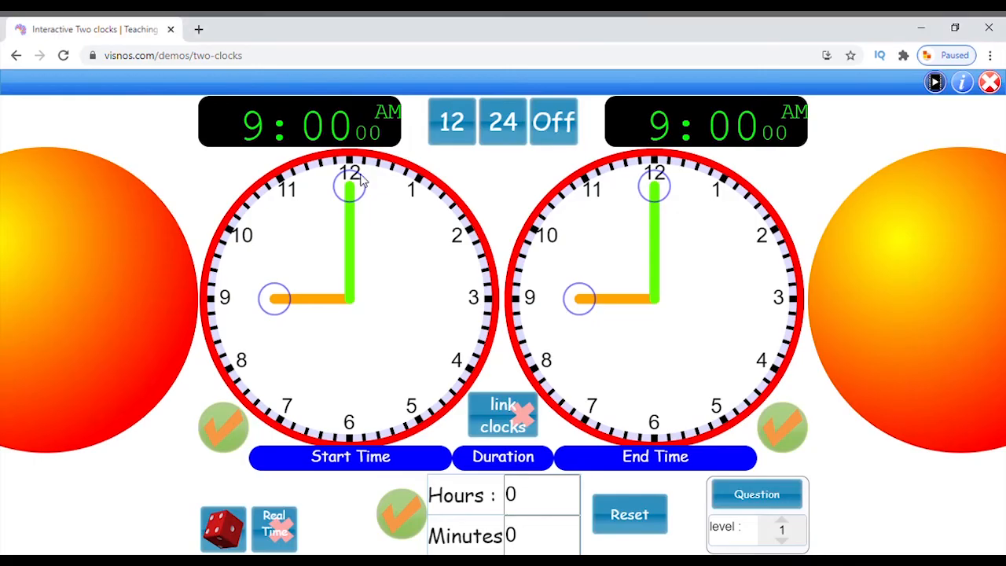
mouse_move(202, 77)
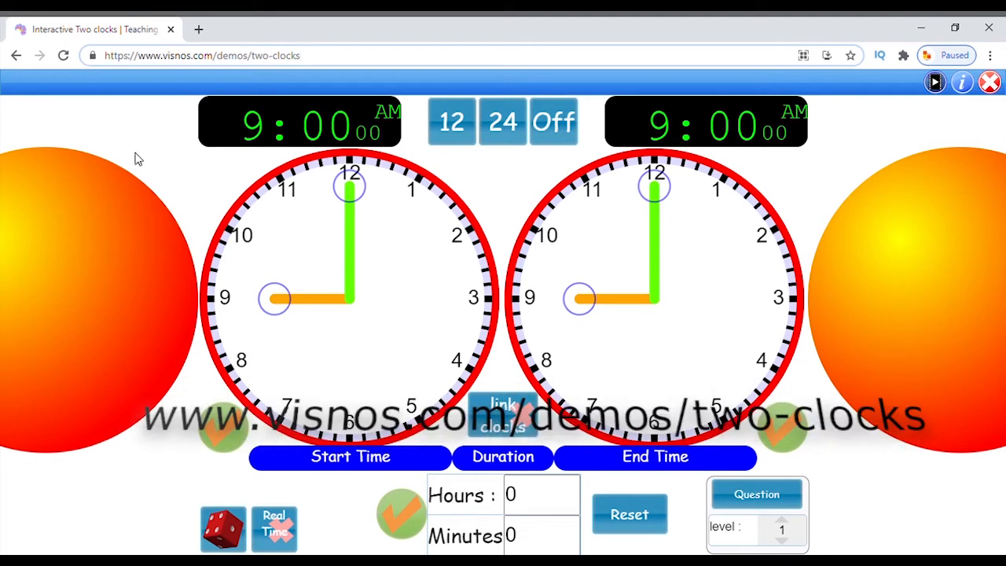
mouse_move(575, 299)
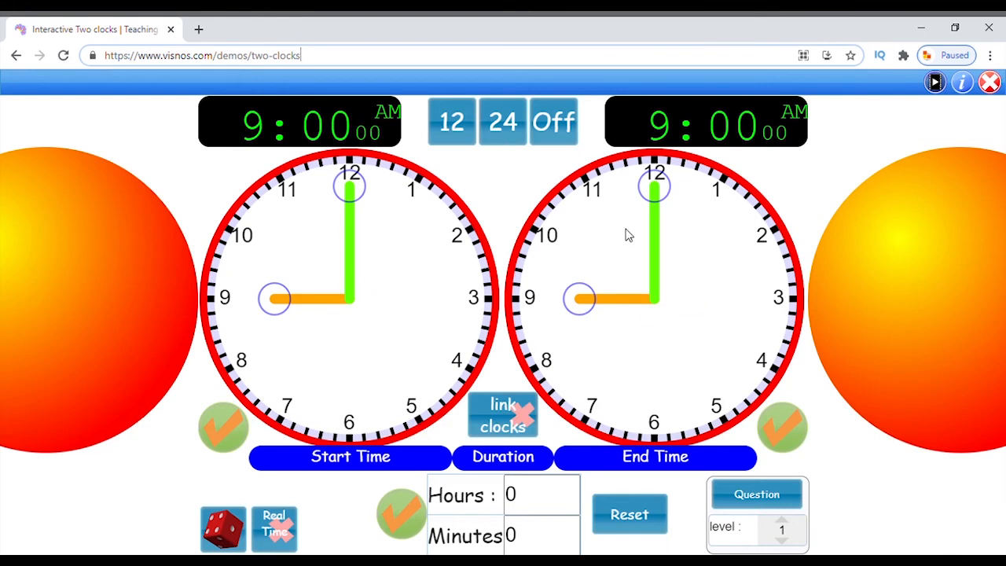
mouse_move(621, 298)
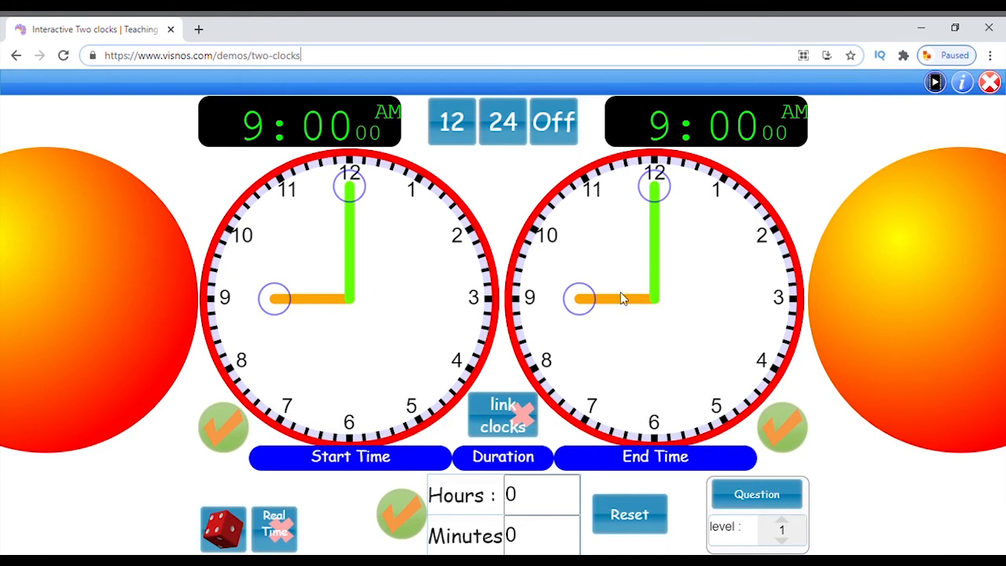
mouse_move(495, 206)
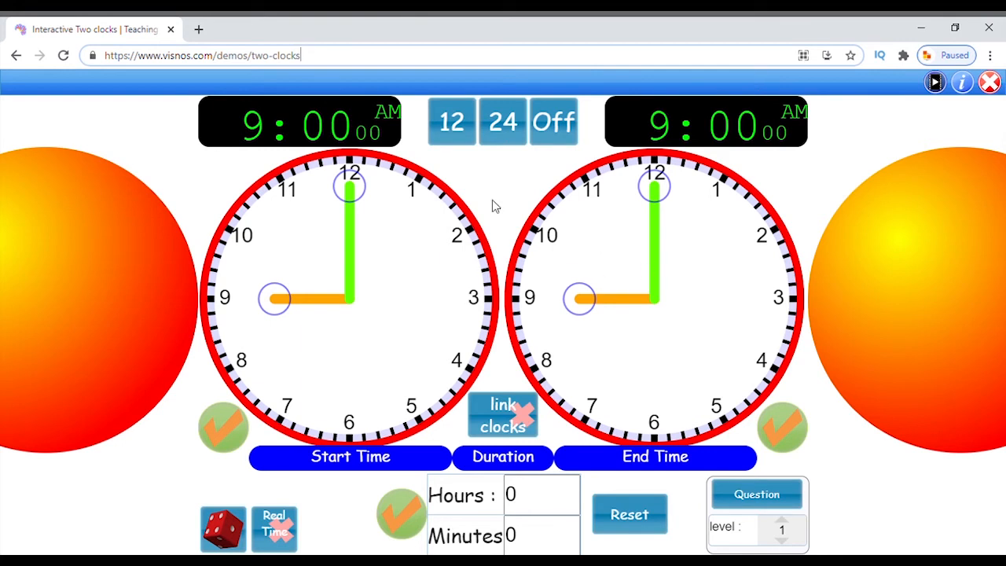